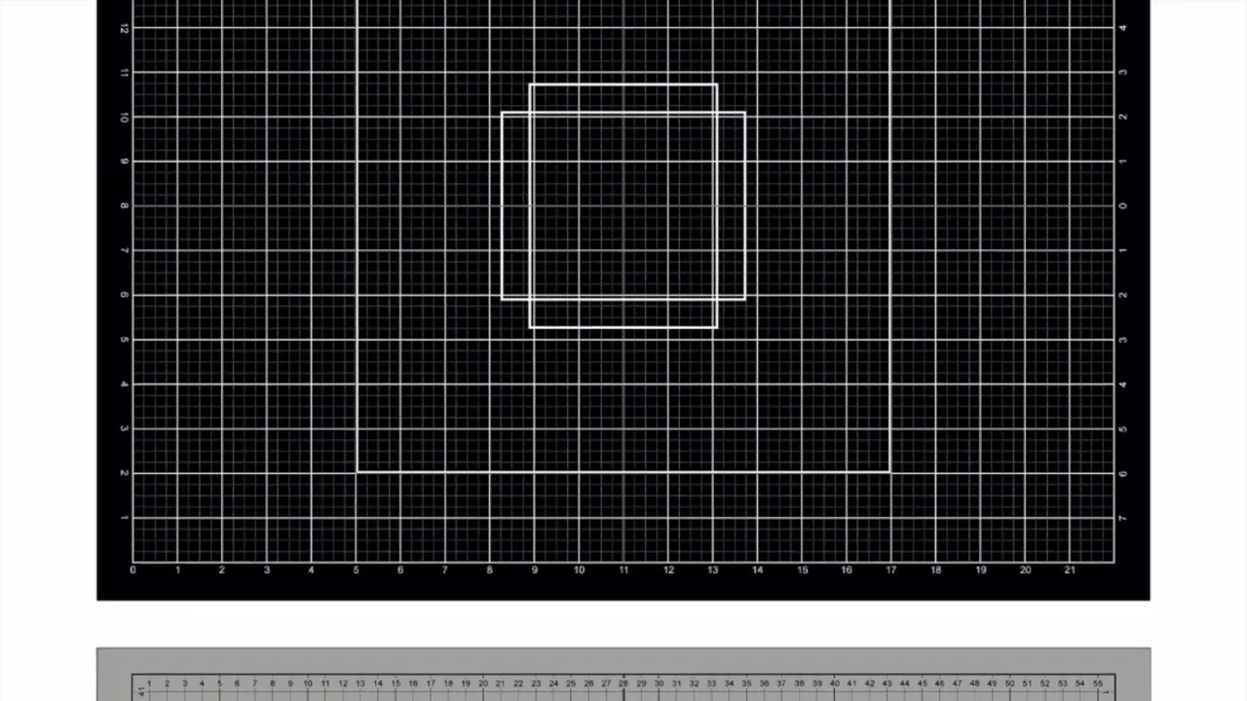
scroll(down, 3)
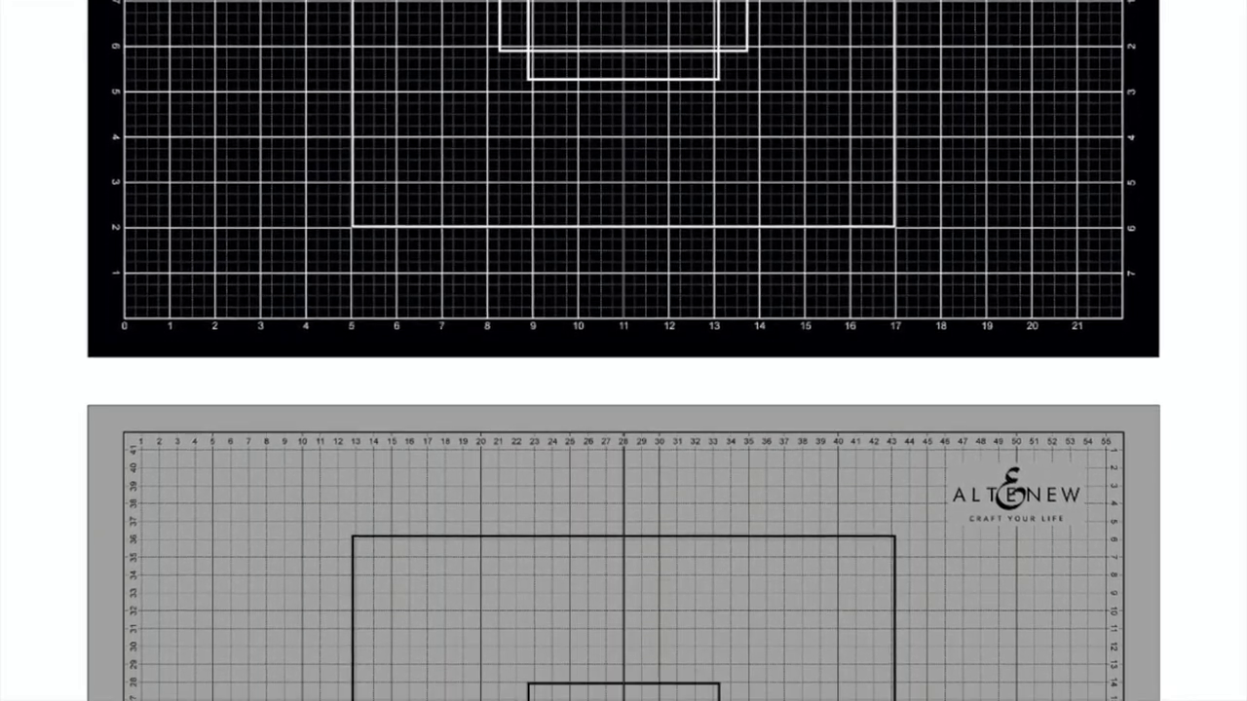
scroll(down, 3)
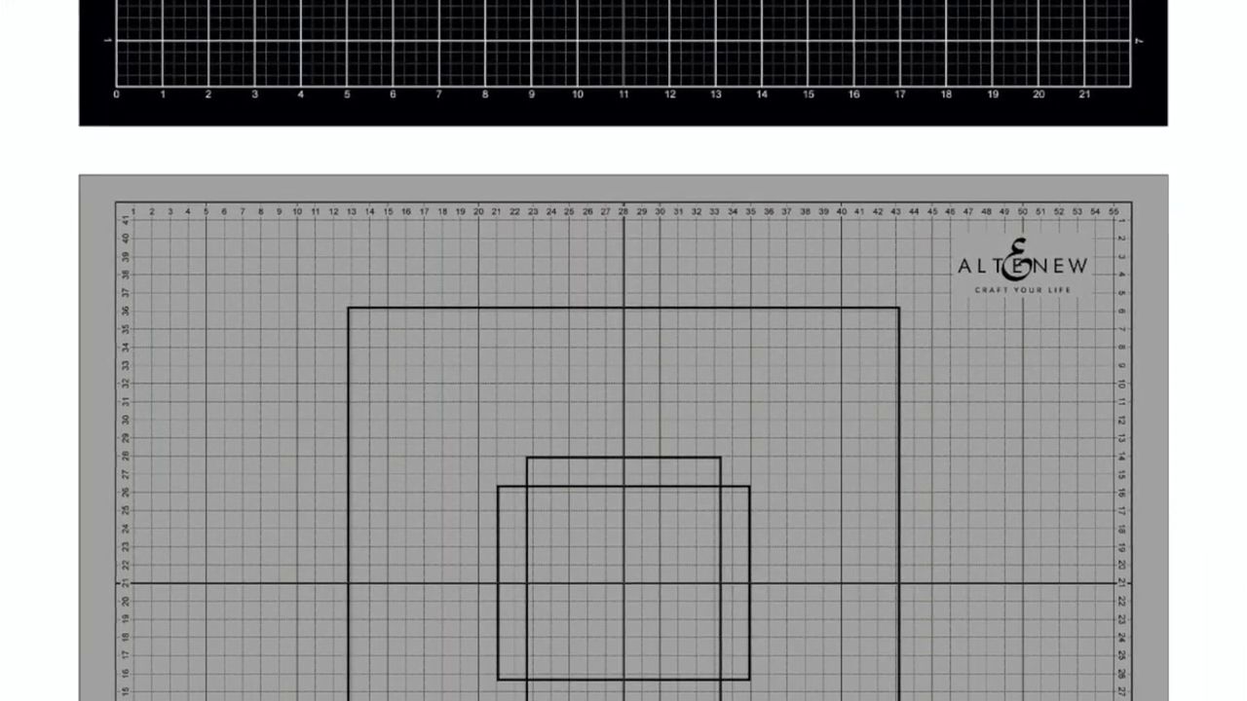